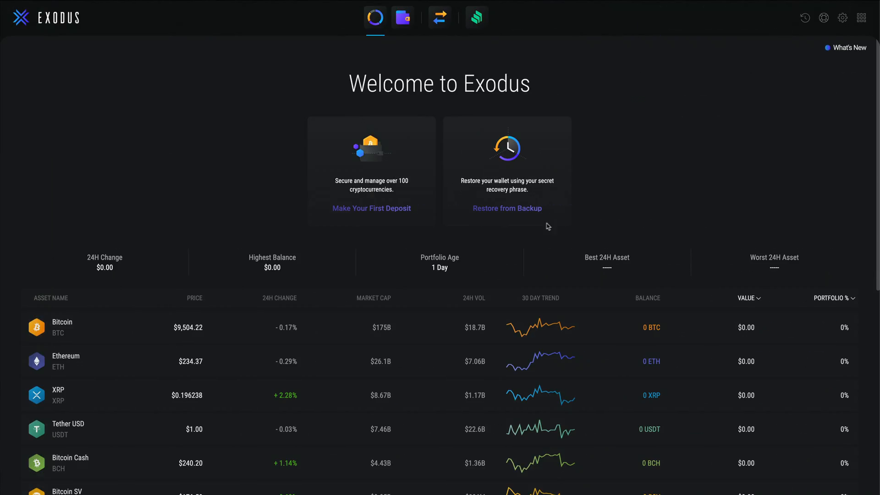
# Choose Restore from Backup on the welcome screen to reach the phrase entry.
pyautogui.click(506, 208)
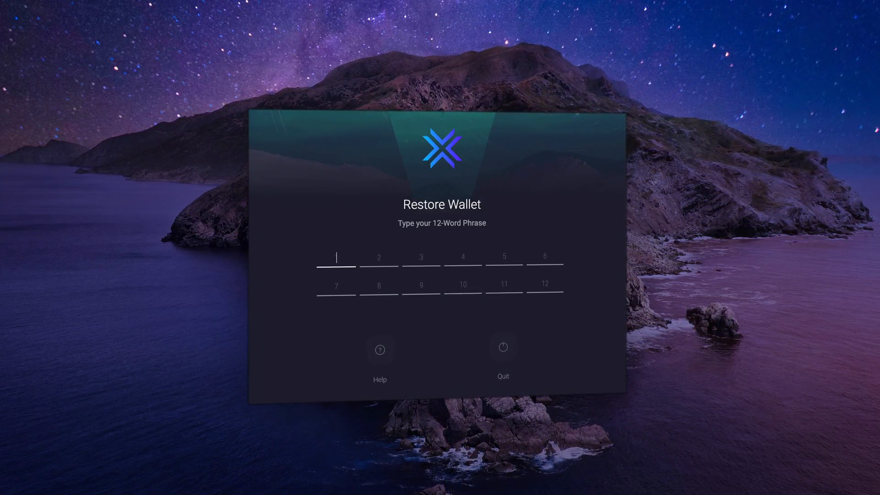
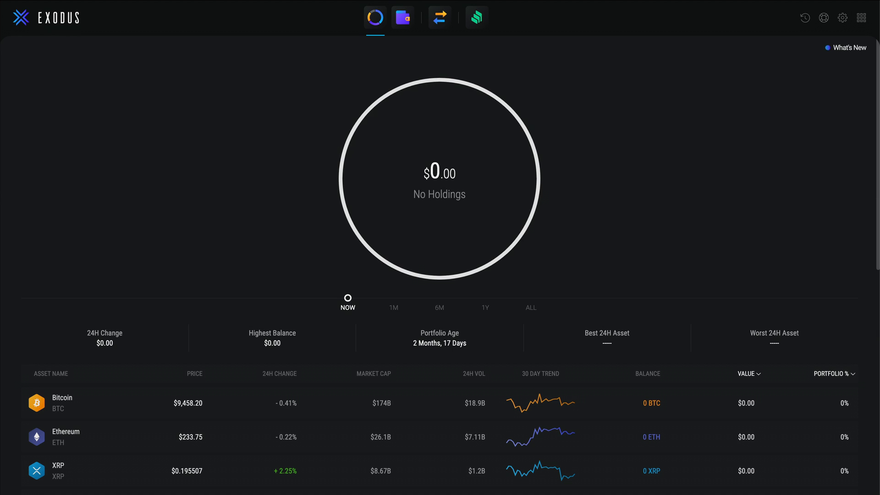
# Go to Settings > Backup and request View Secret Phrase, raising the privacy warning.
pyautogui.click(842, 17)
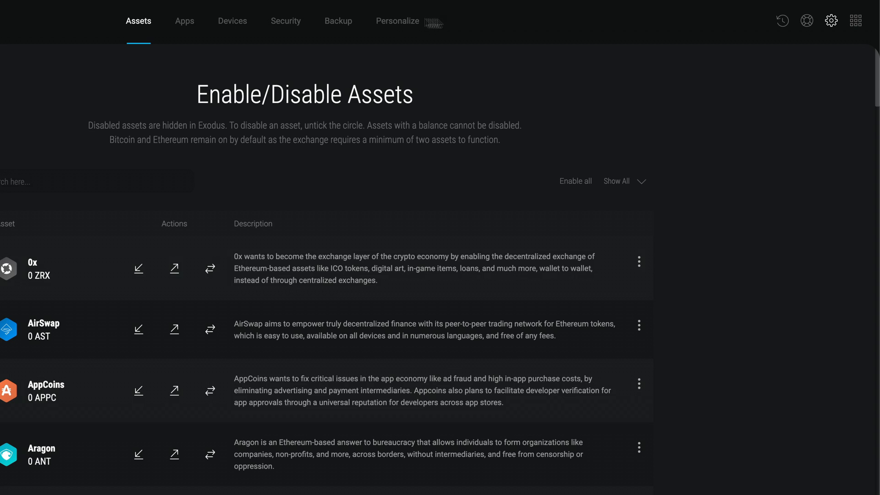
pyautogui.click(337, 21)
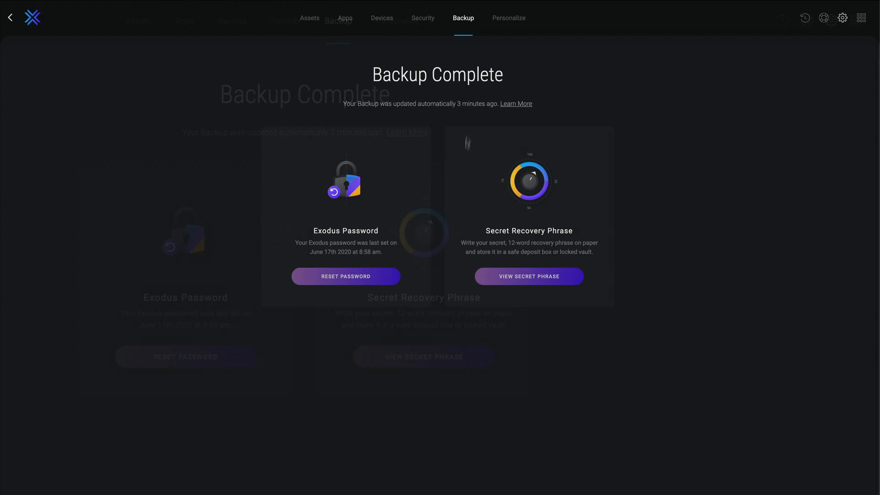
pyautogui.click(529, 277)
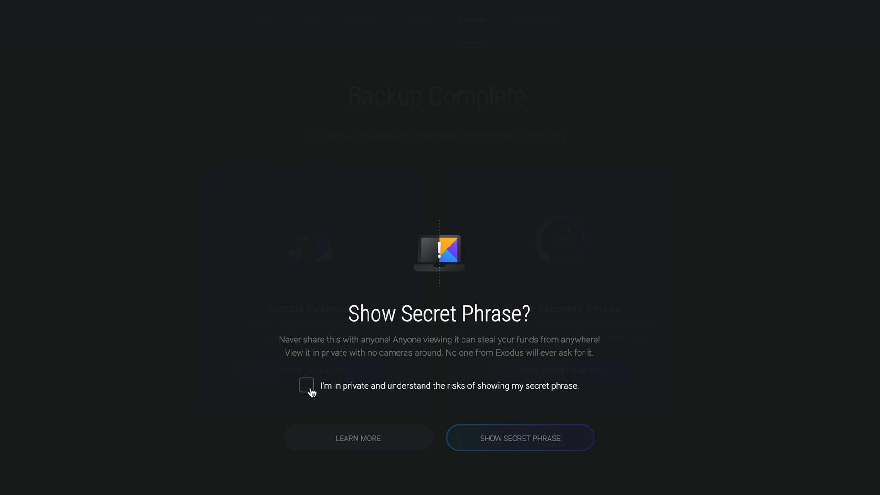
# Confirm being in private, unlock the wallet with the password and reveal the hidden 12-word phrase.
pyautogui.click(306, 385)
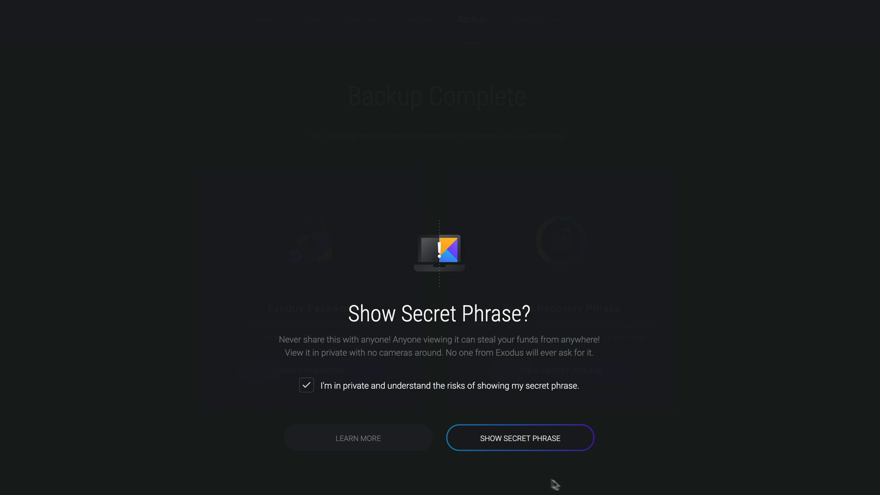
pyautogui.click(519, 437)
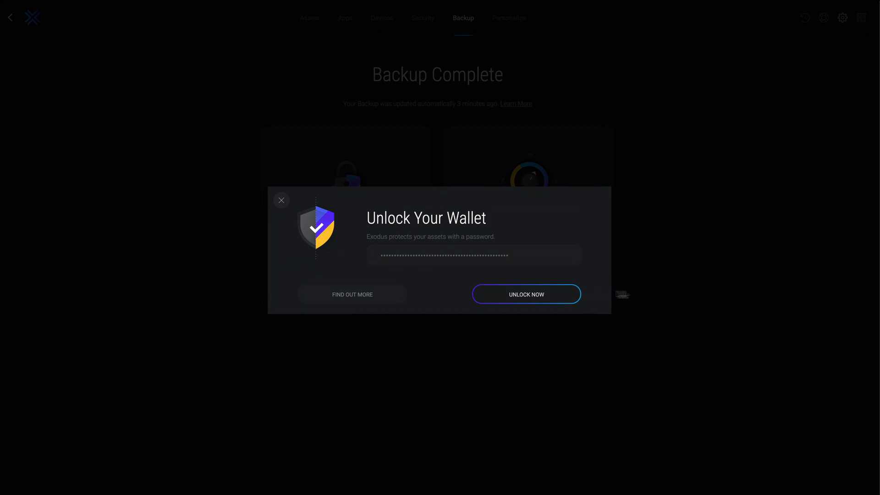
pyautogui.click(526, 294)
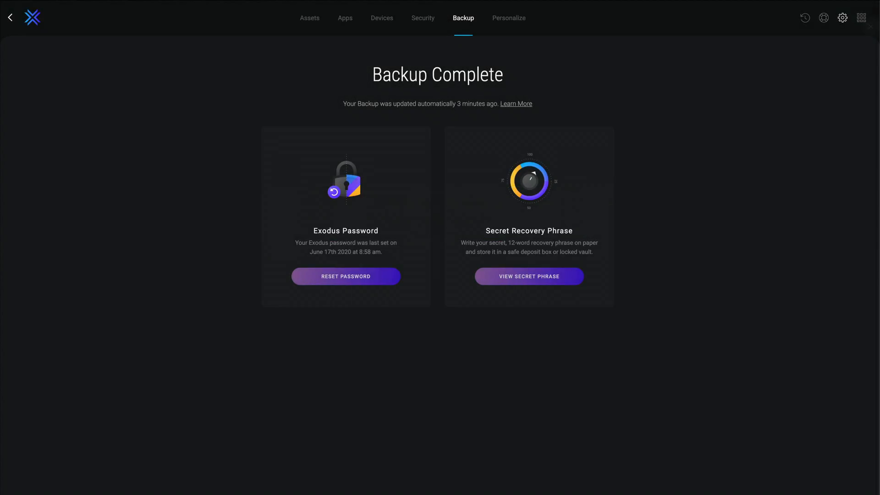
pyautogui.click(529, 277)
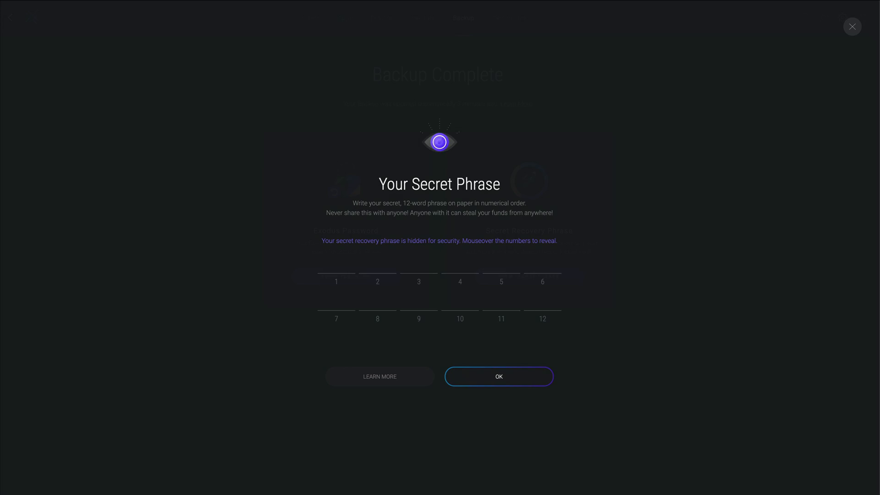
pyautogui.moveTo(343, 273)
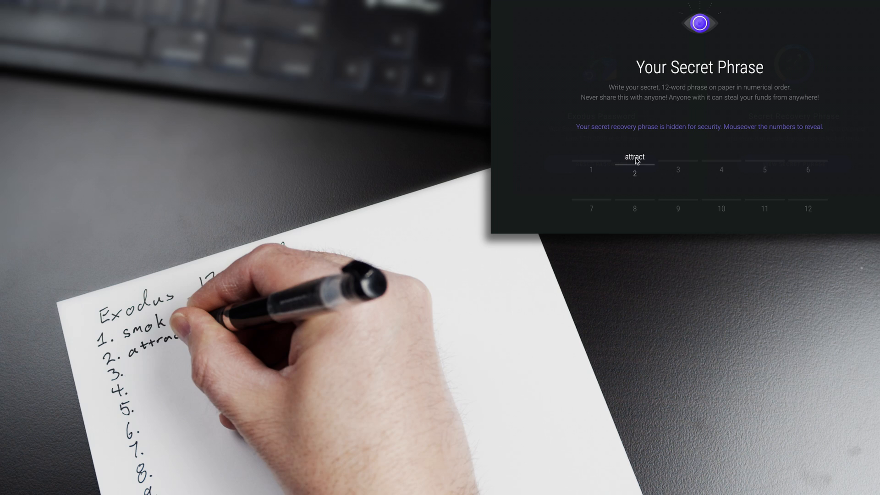
pyautogui.moveTo(677, 169)
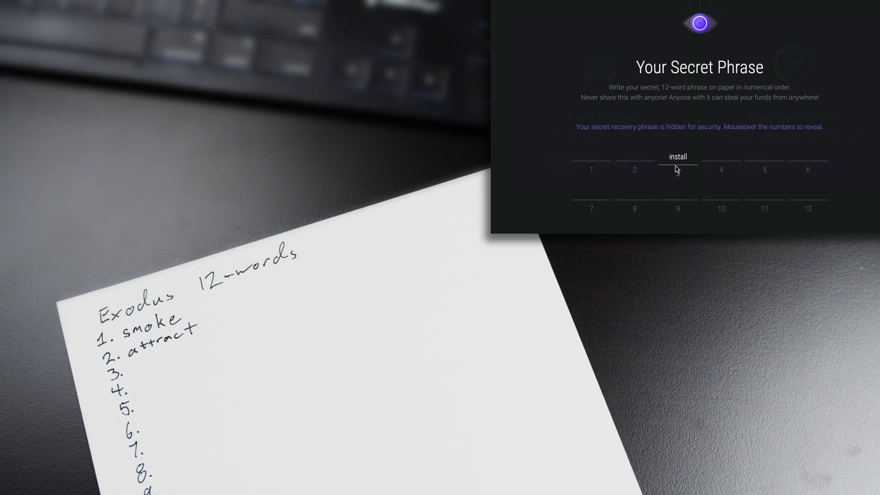
pyautogui.moveTo(715, 181)
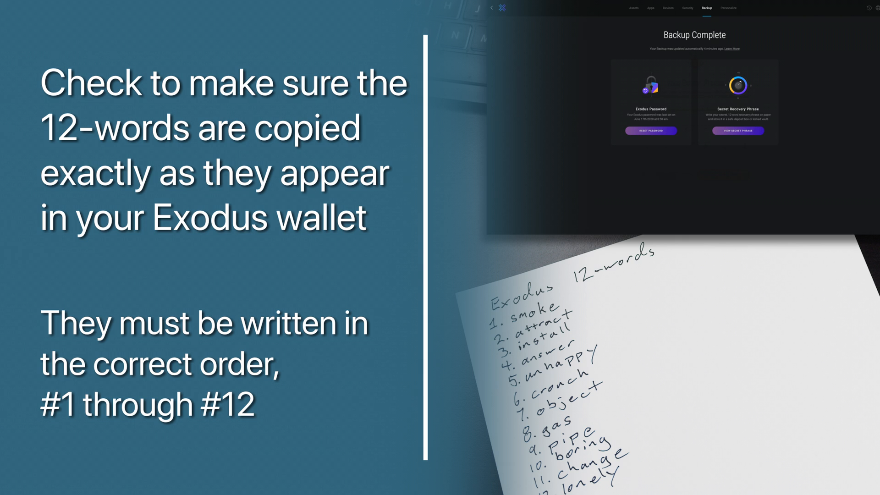
# Expand the Support menu on the Exodus website listing knowledge base, status and videos.
pyautogui.click(424, 26)
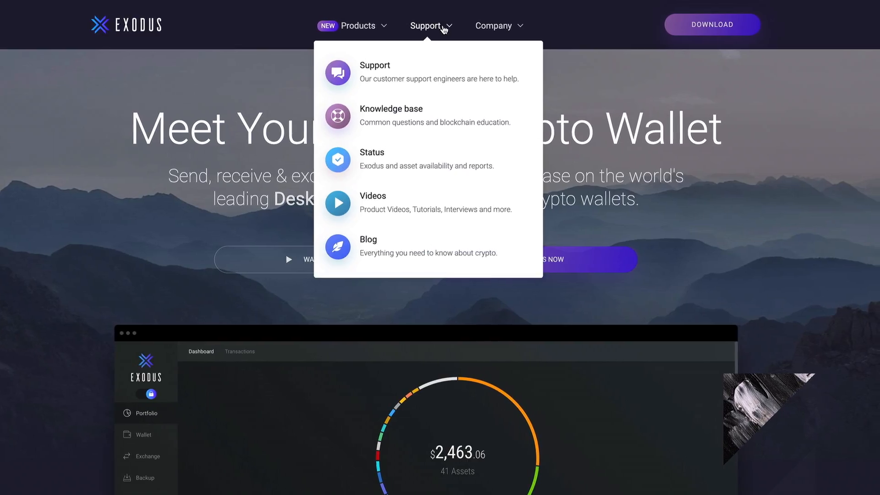